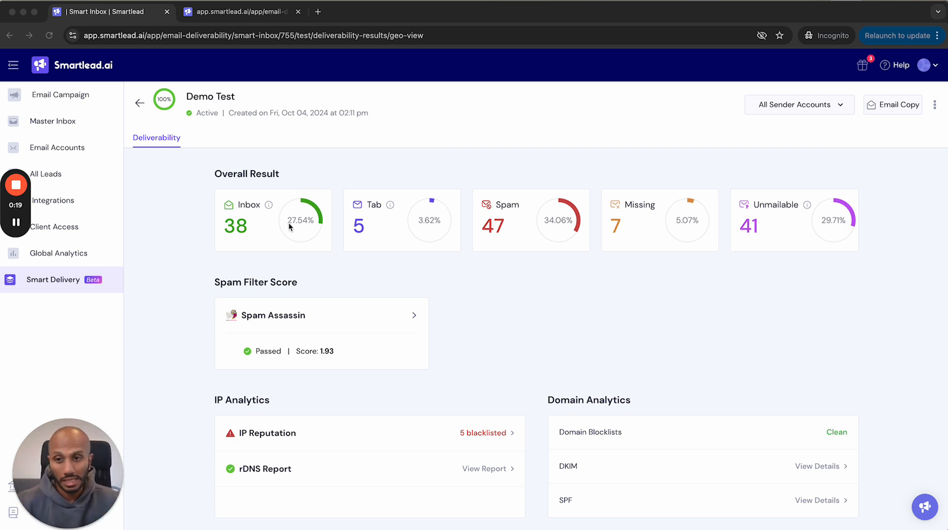
mouse_move(548, 300)
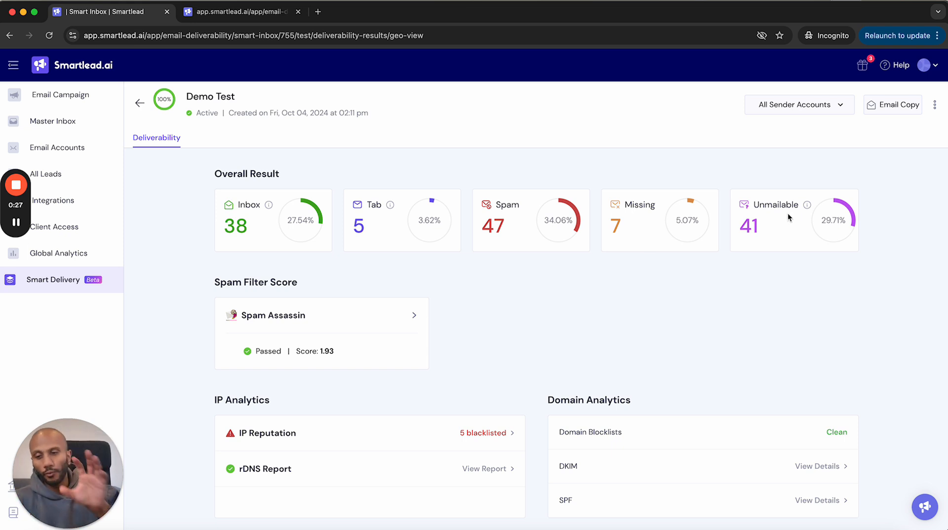
mouse_move(872, 230)
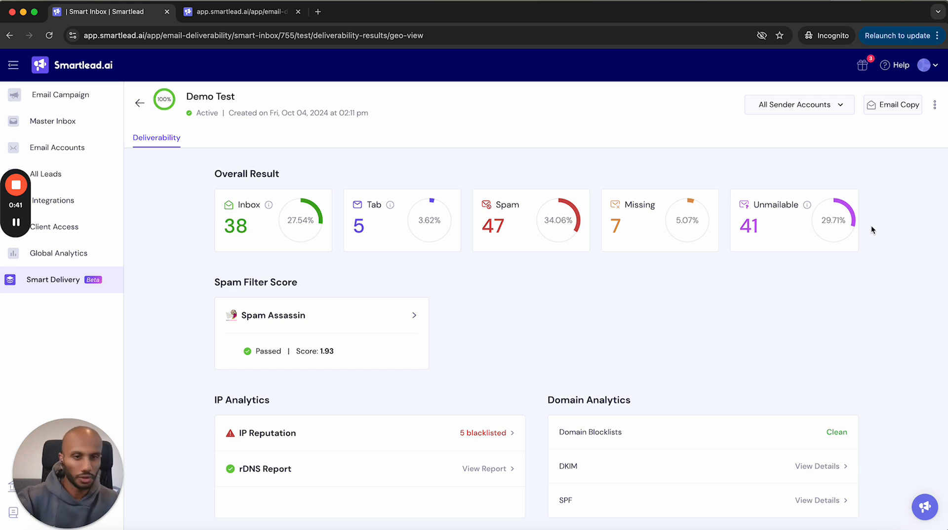
mouse_move(613, 252)
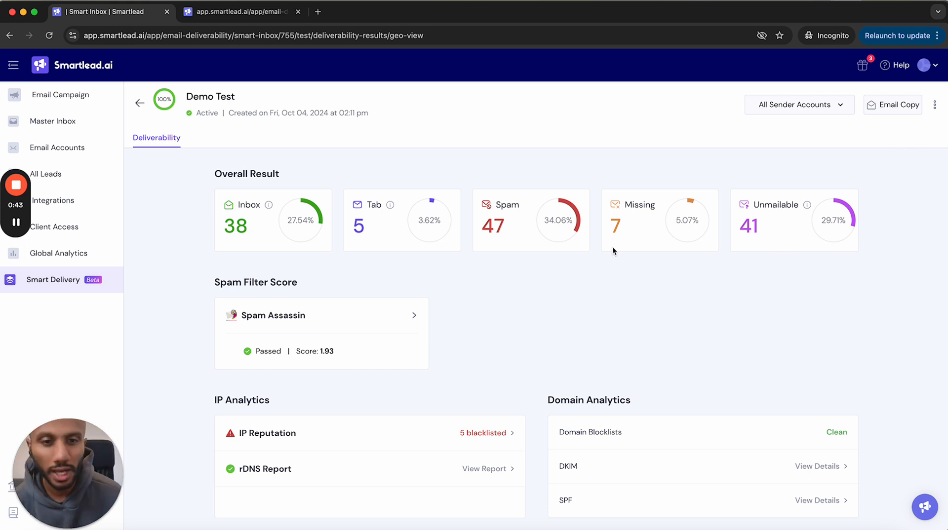
mouse_move(681, 285)
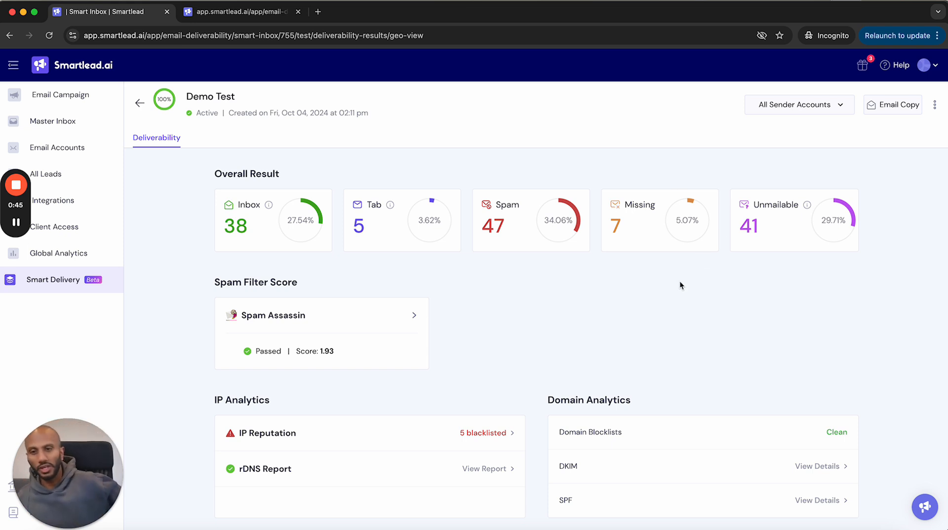
mouse_move(534, 388)
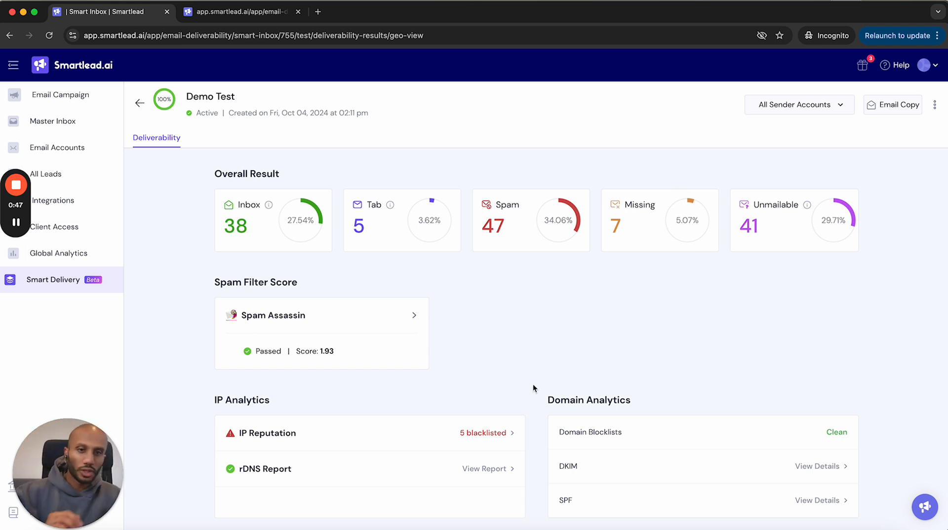
mouse_move(710, 289)
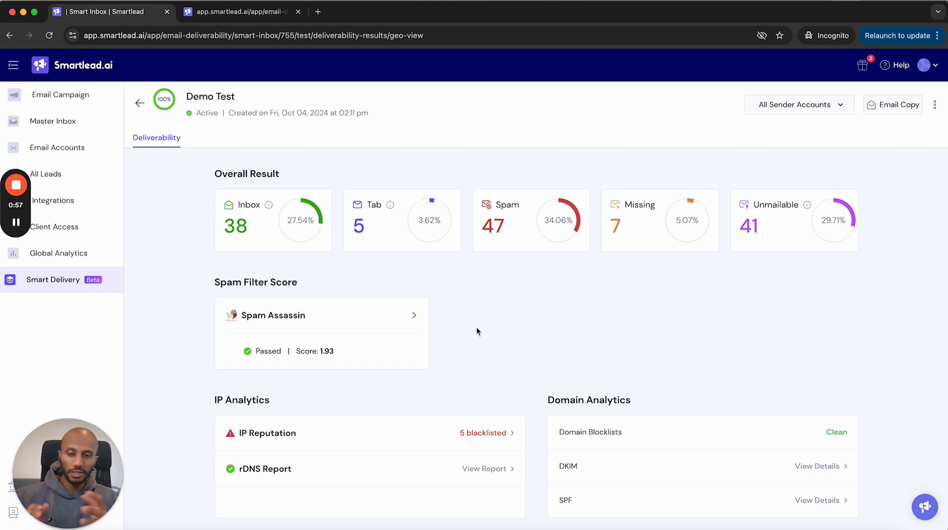
mouse_move(827, 344)
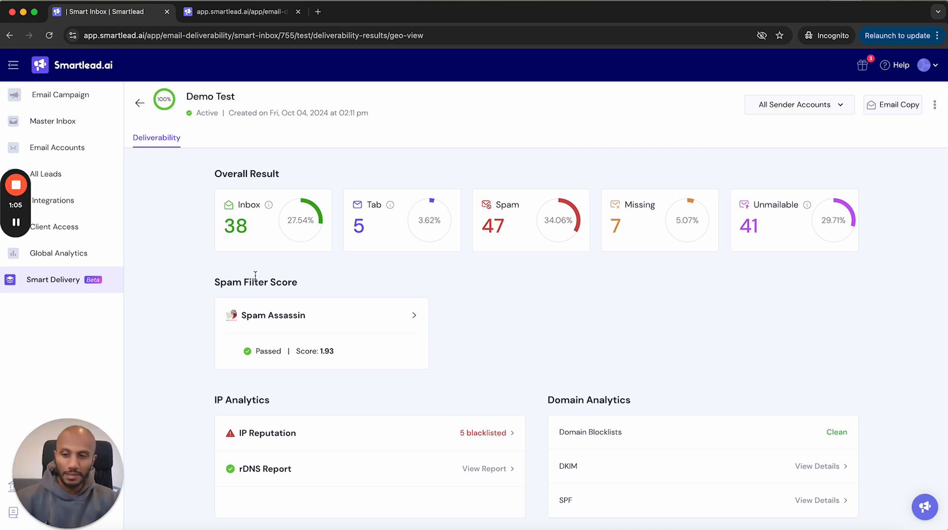
mouse_move(490, 329)
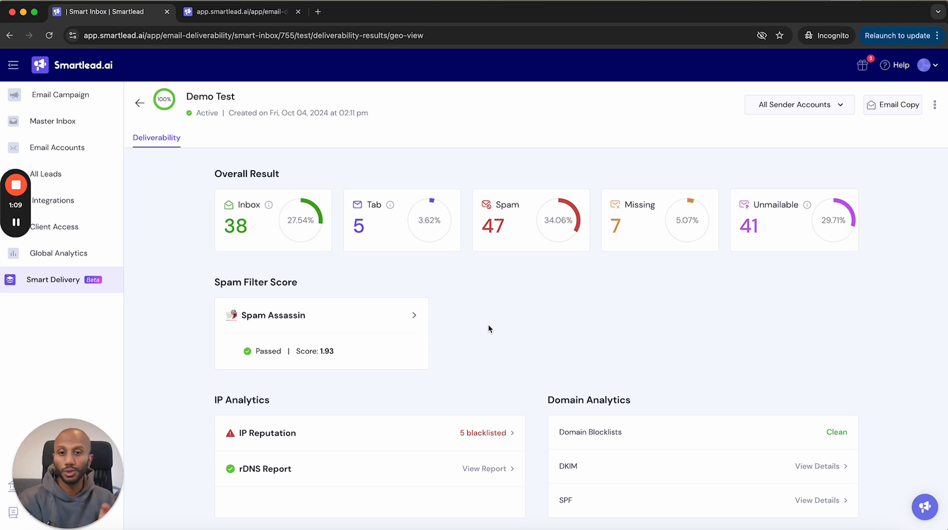
Review the Email Providers Delivery Reports Geo View for North America's US Personal and US Professional rates.
scroll("down", 3)
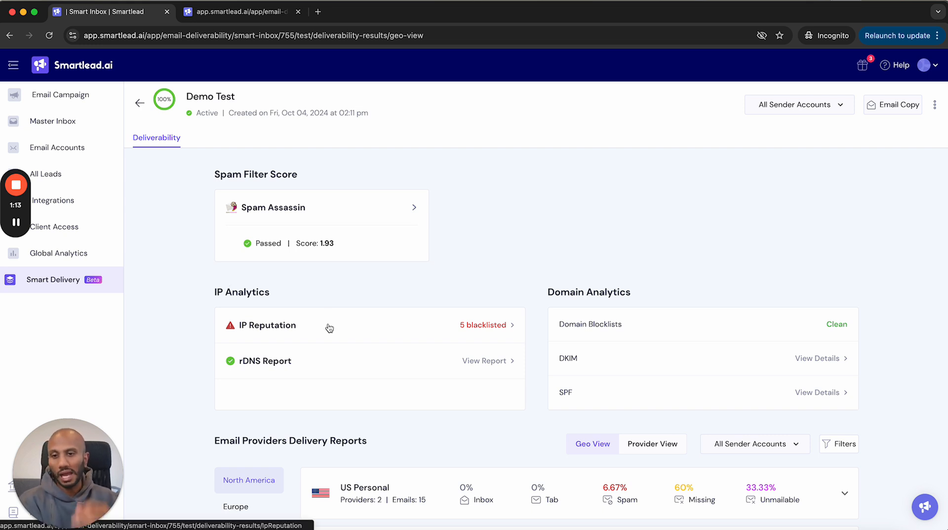
mouse_move(246, 375)
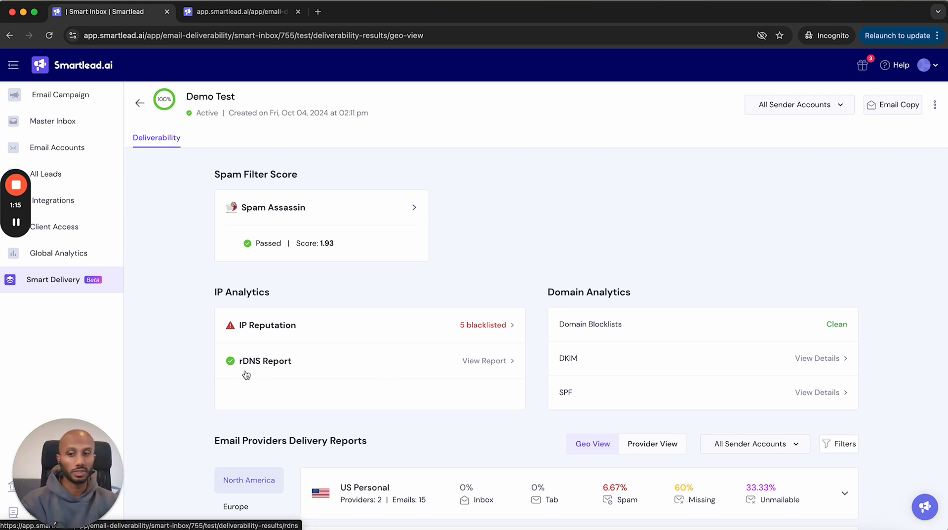
mouse_move(469, 338)
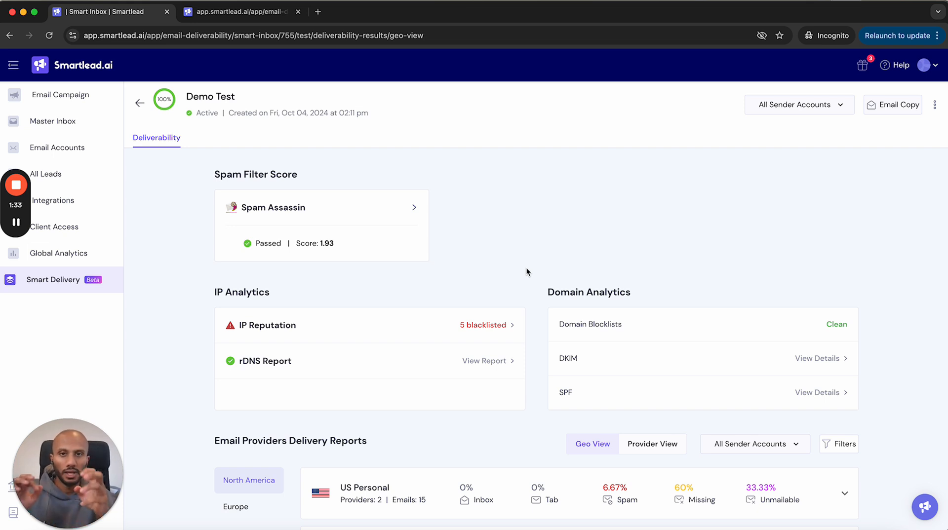
mouse_move(623, 297)
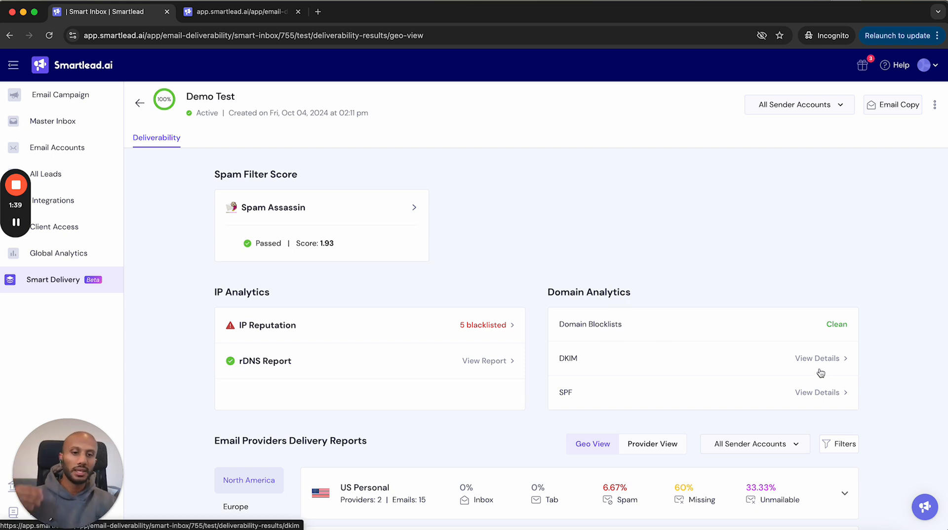
mouse_move(554, 286)
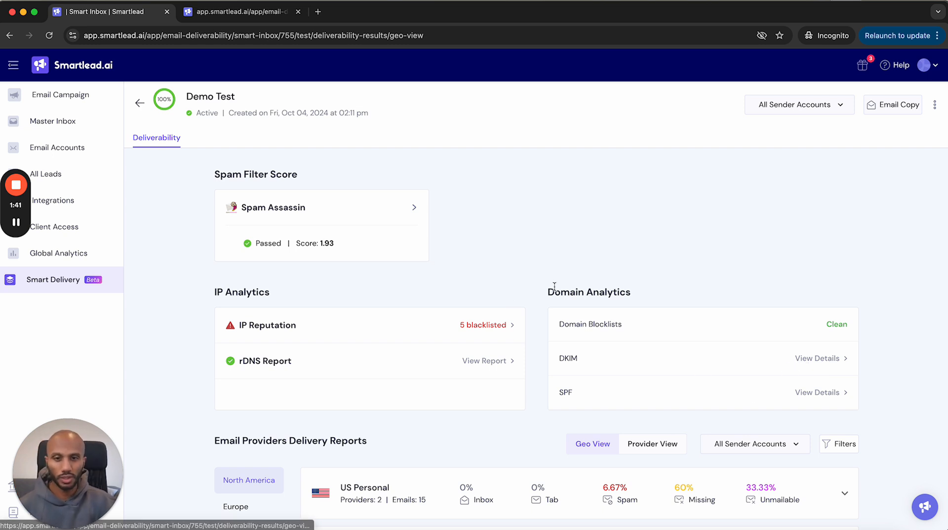
scroll("down", 3)
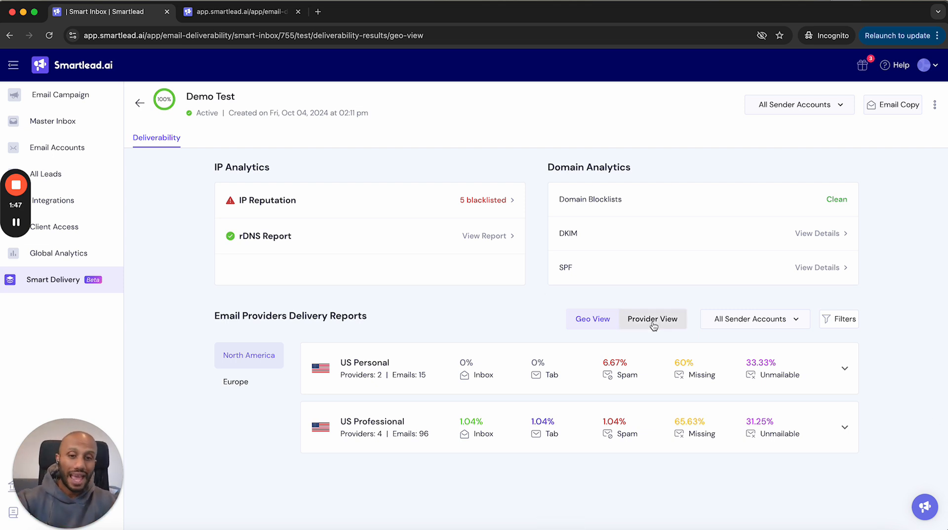
left_click(652, 319)
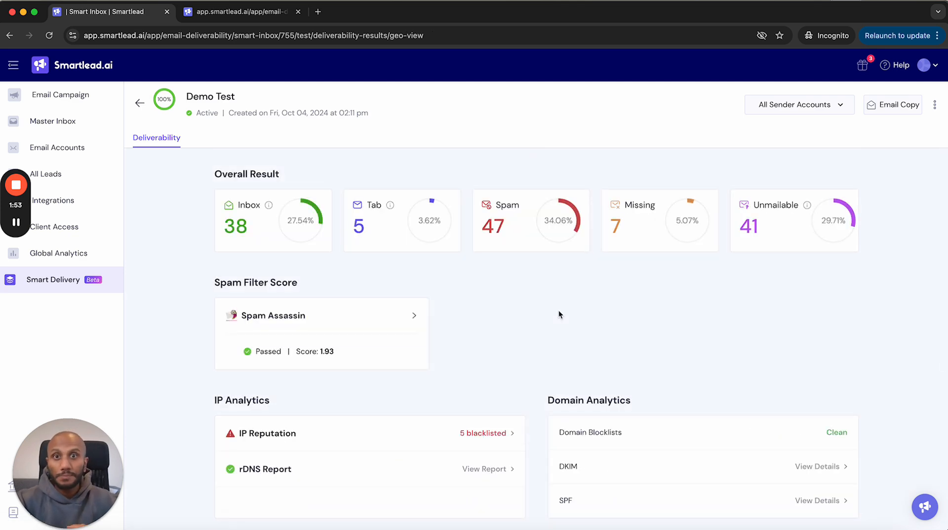
scroll("down", 3)
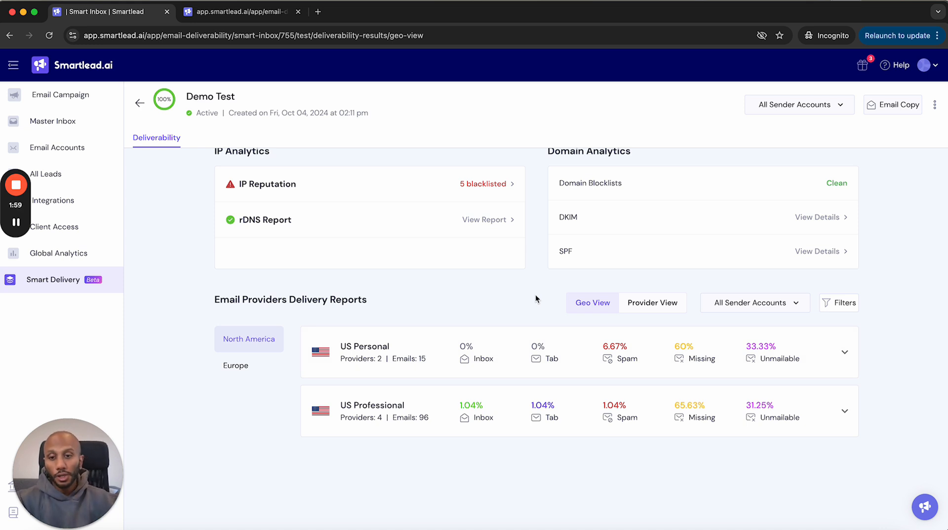
left_click(235, 366)
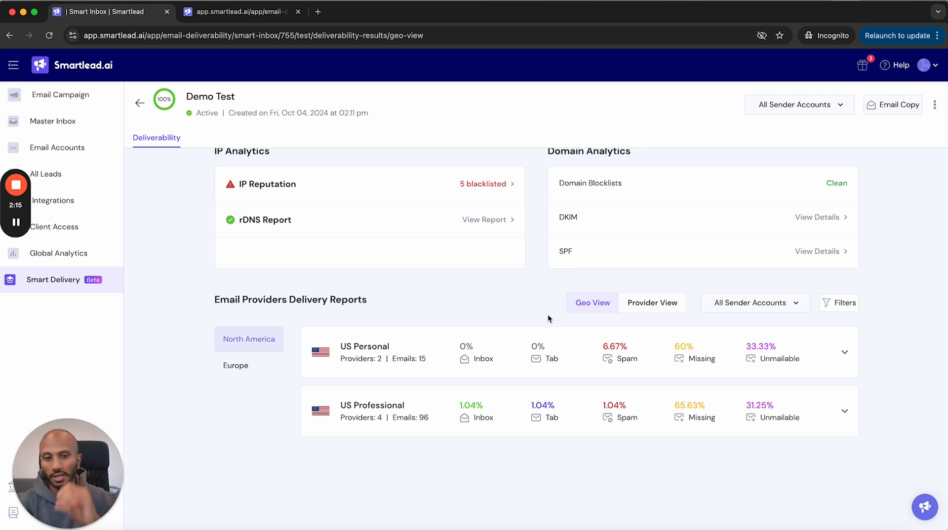
mouse_move(650, 325)
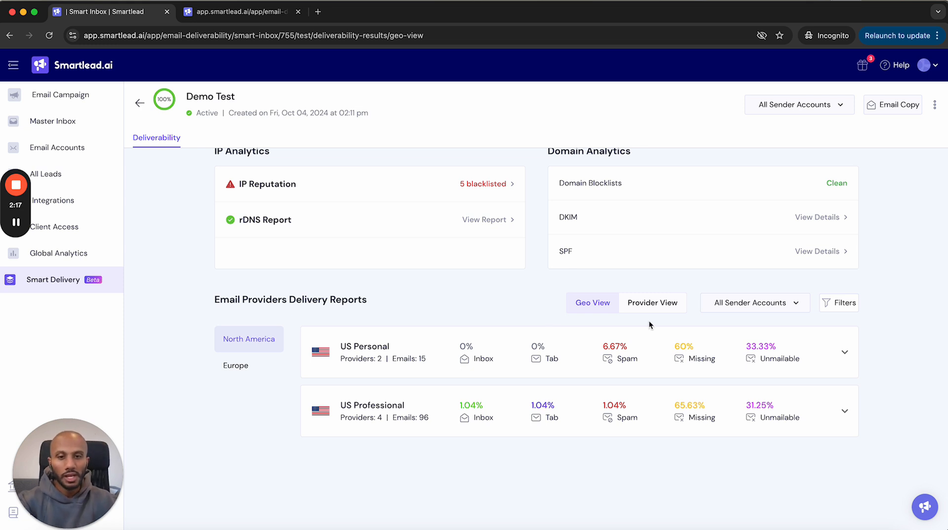
mouse_move(400, 265)
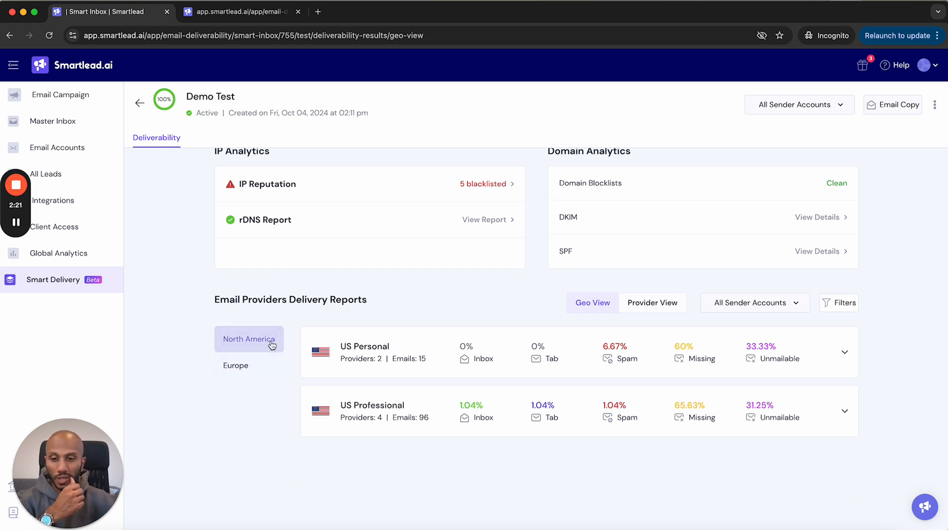
mouse_move(526, 281)
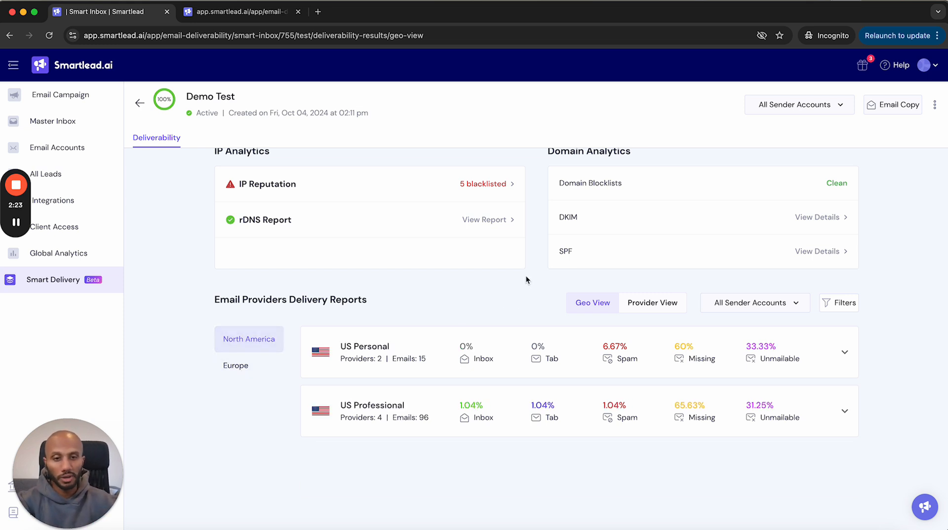
Switch the delivery reports to the Provider View breakdown.
left_click(653, 303)
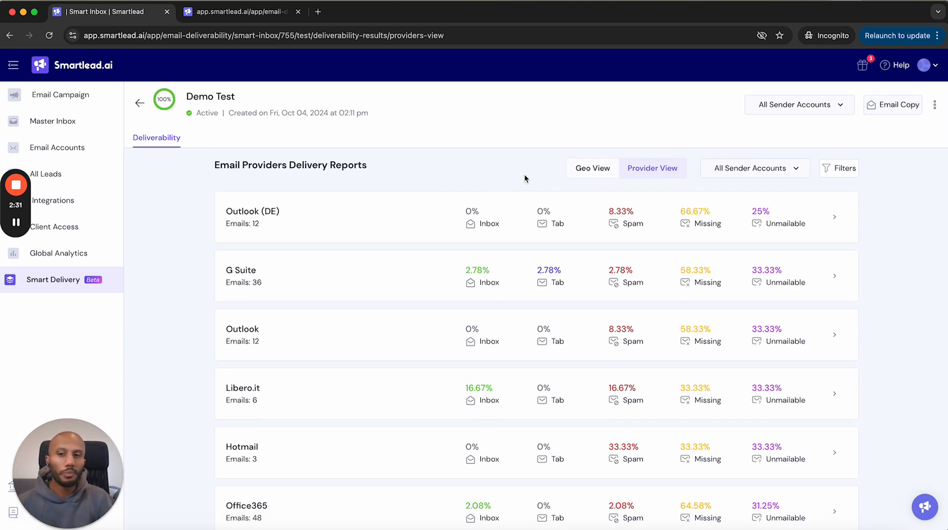
mouse_move(344, 343)
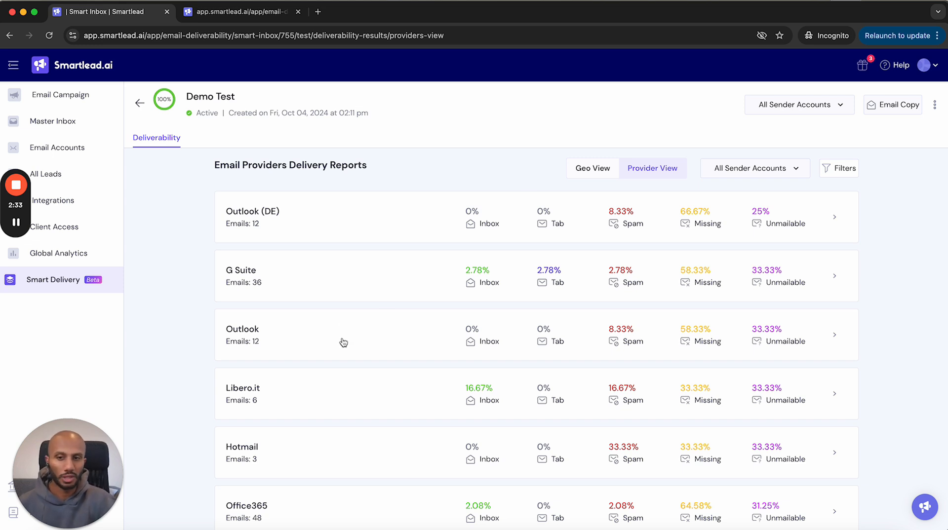
mouse_move(362, 278)
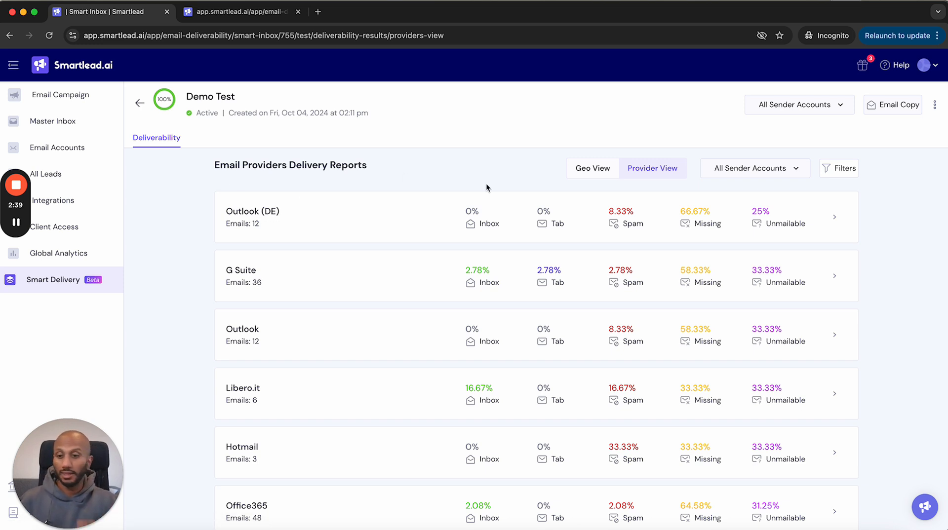
Scroll through the provider list down to gmx.com, att.net and Web.de.
scroll("down", 3)
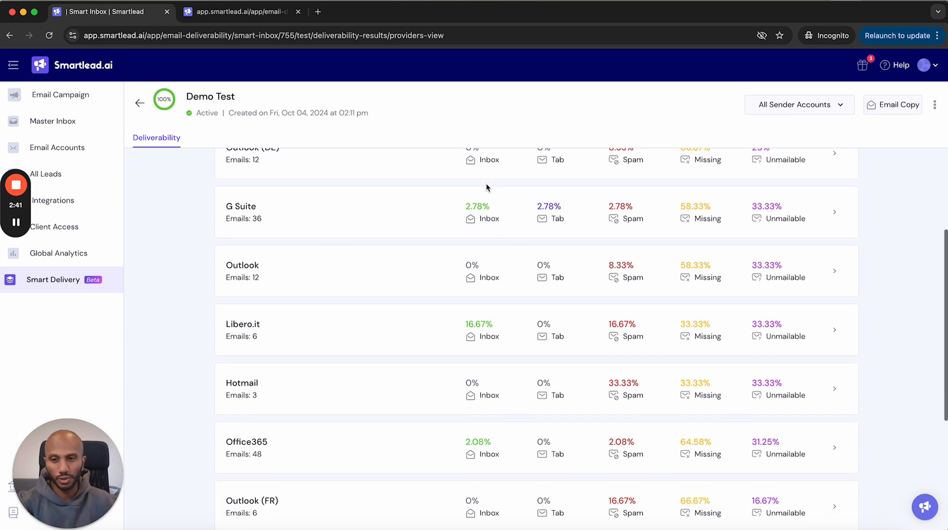
scroll("down", 3)
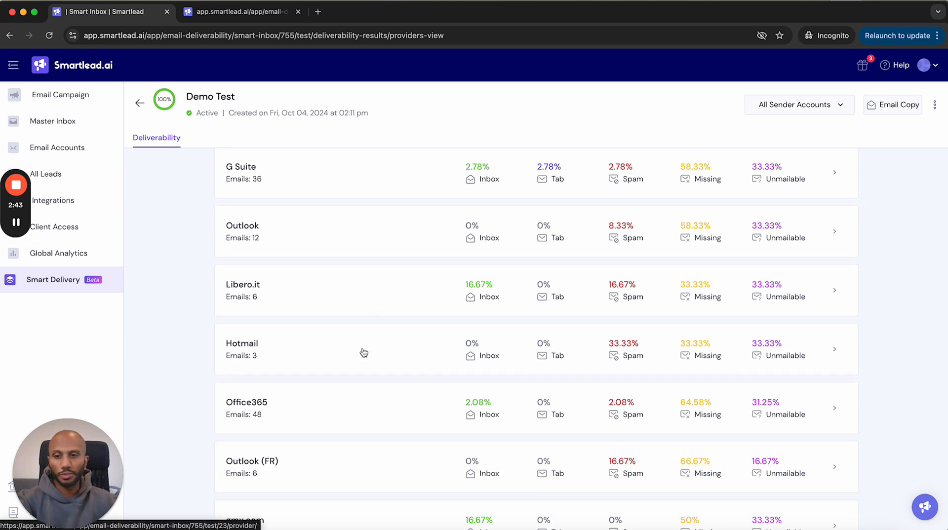
scroll("down", 3)
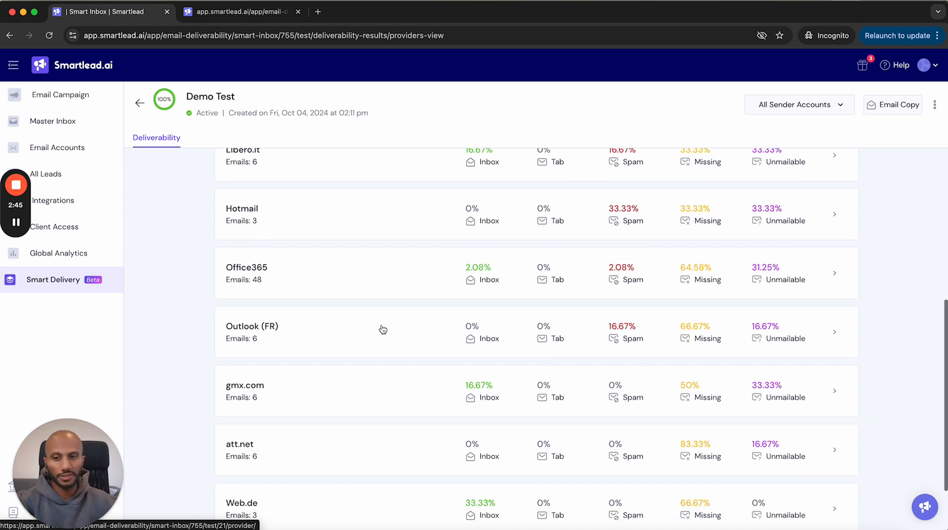
scroll("down", 3)
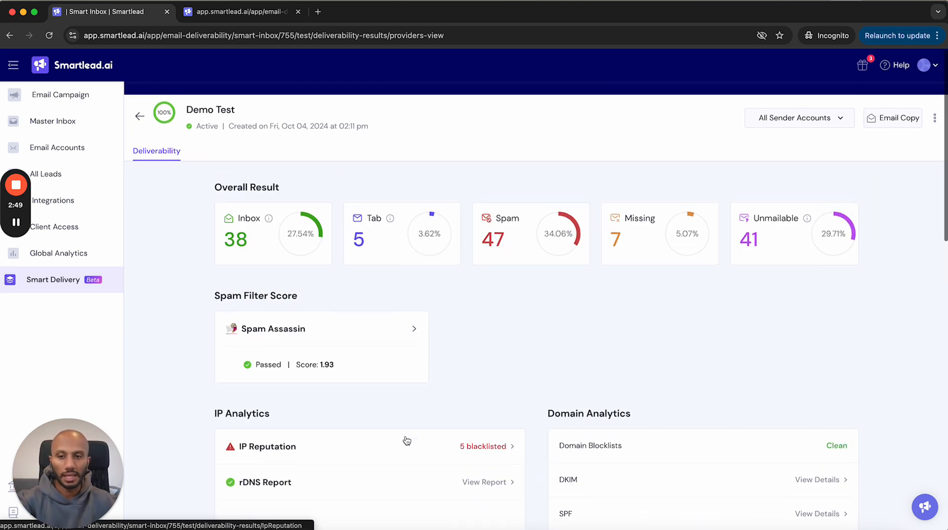
scroll("down", 3)
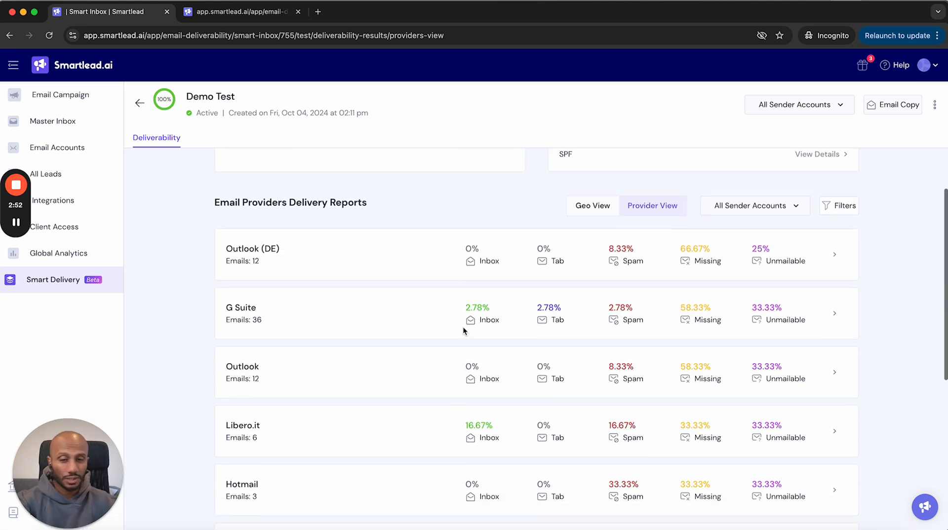
scroll("down", 3)
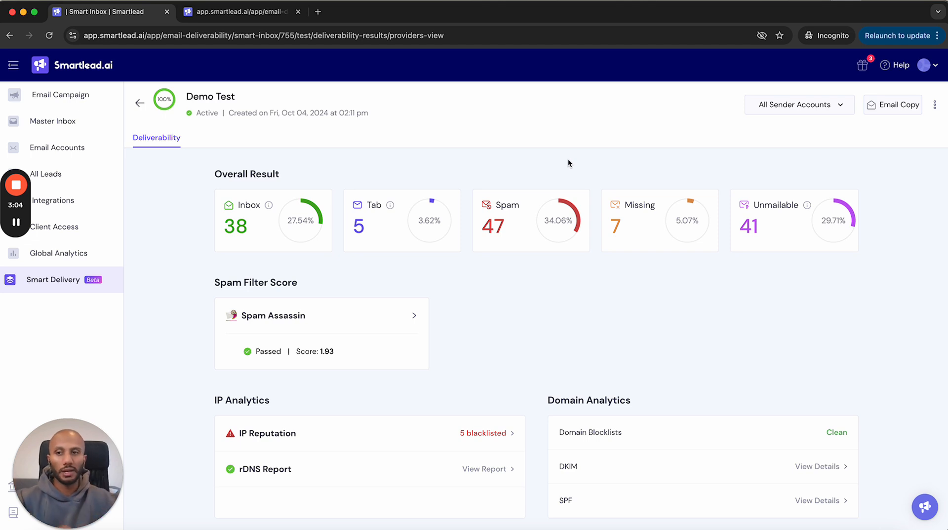
Filter the overall results to each sender account in turn, leaving the third account selected.
left_click(798, 103)
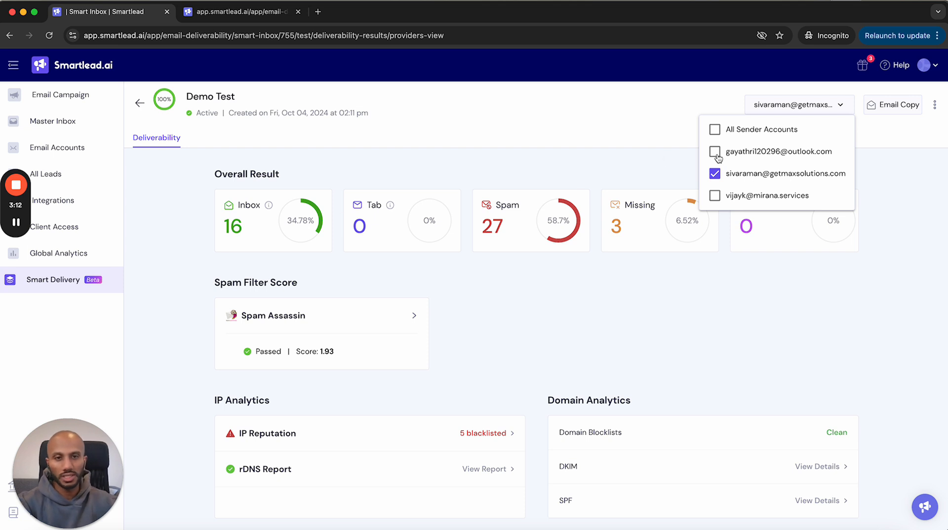
left_click(715, 153)
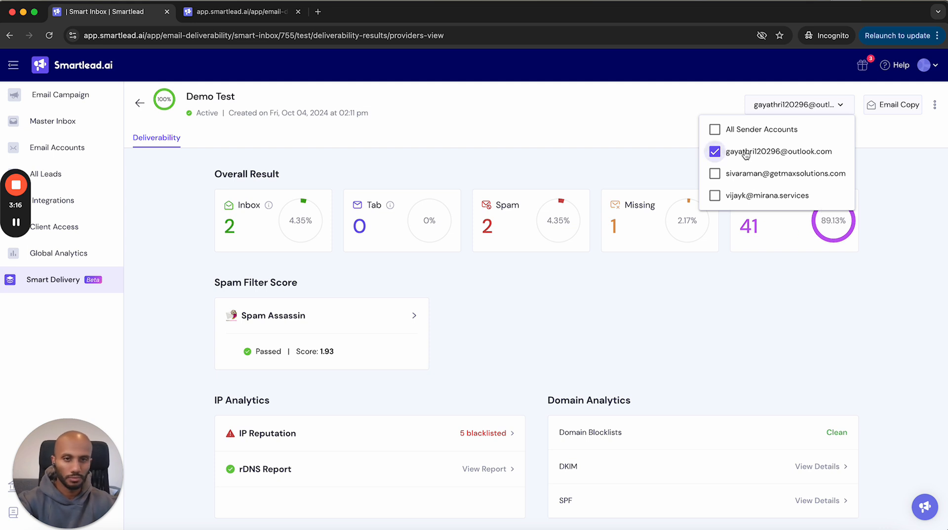
left_click(715, 196)
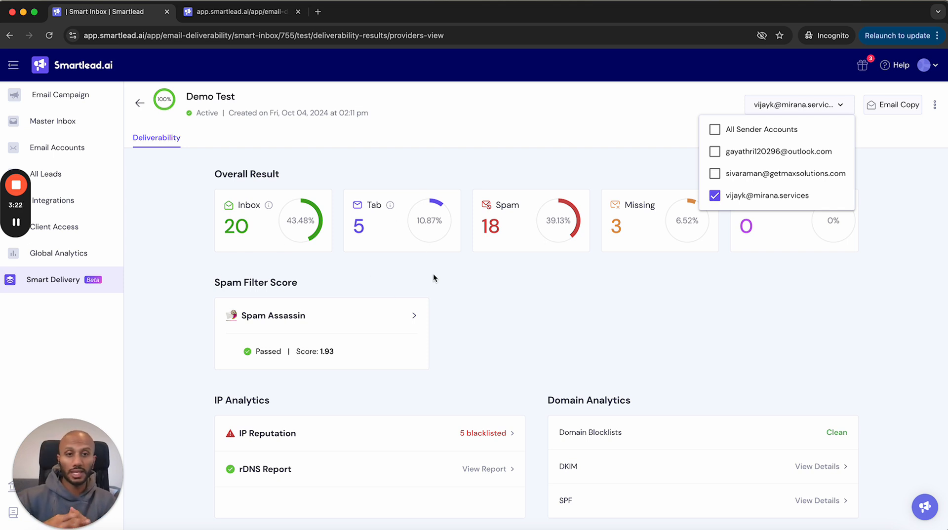
left_click(464, 276)
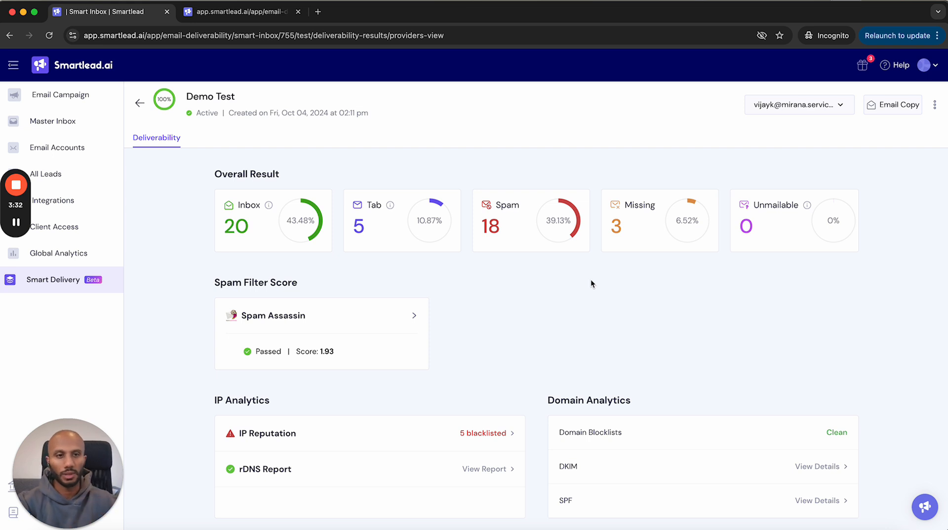
mouse_move(898, 105)
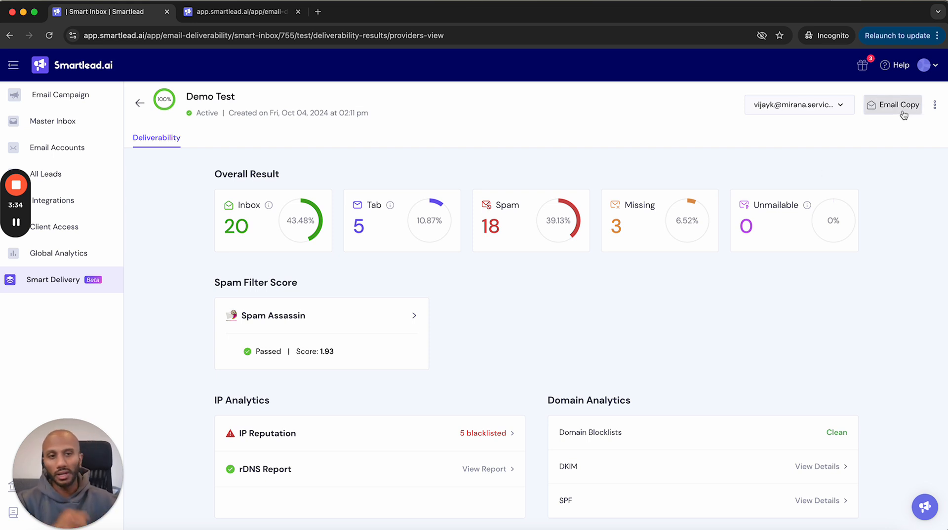
left_click(893, 105)
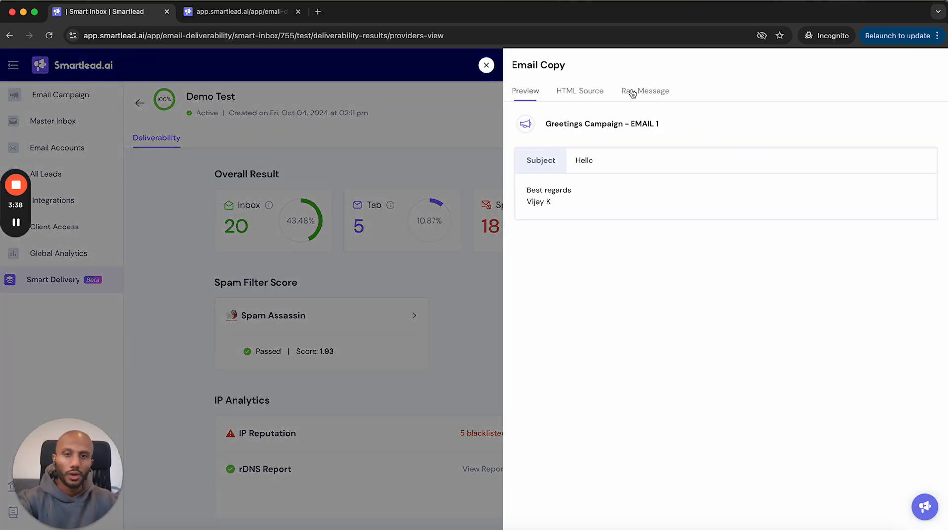
left_click(580, 91)
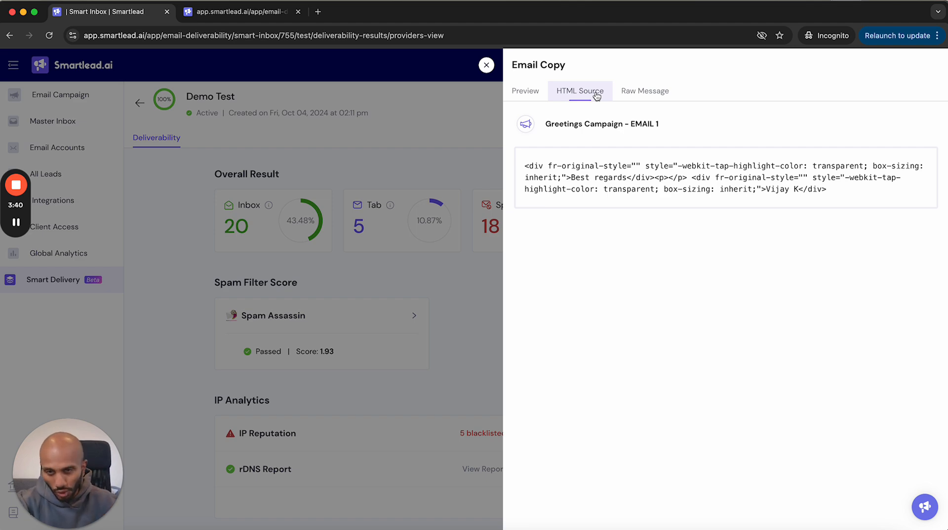
left_click(646, 90)
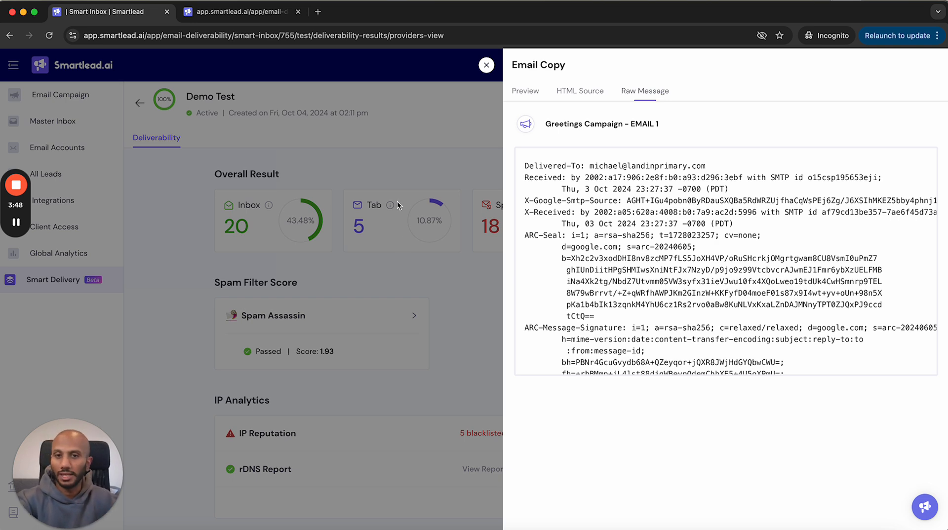
left_click(486, 65)
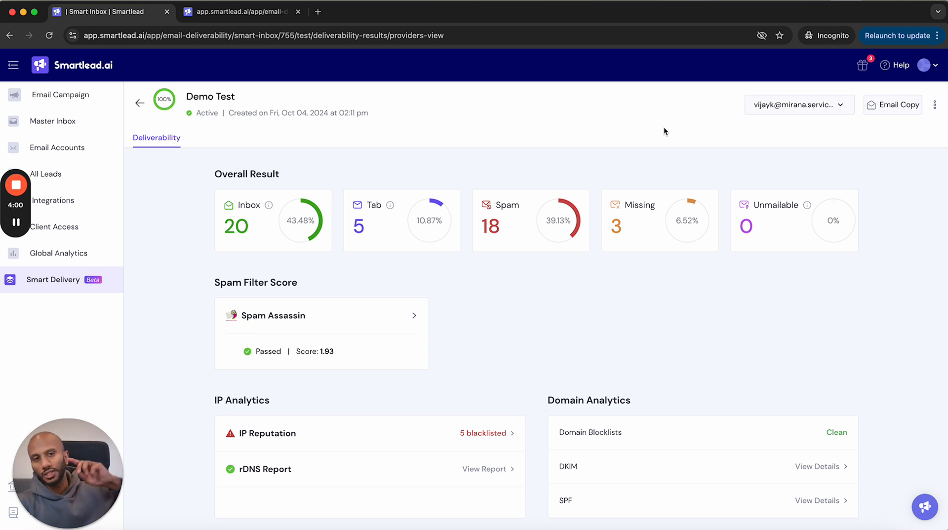
mouse_move(522, 345)
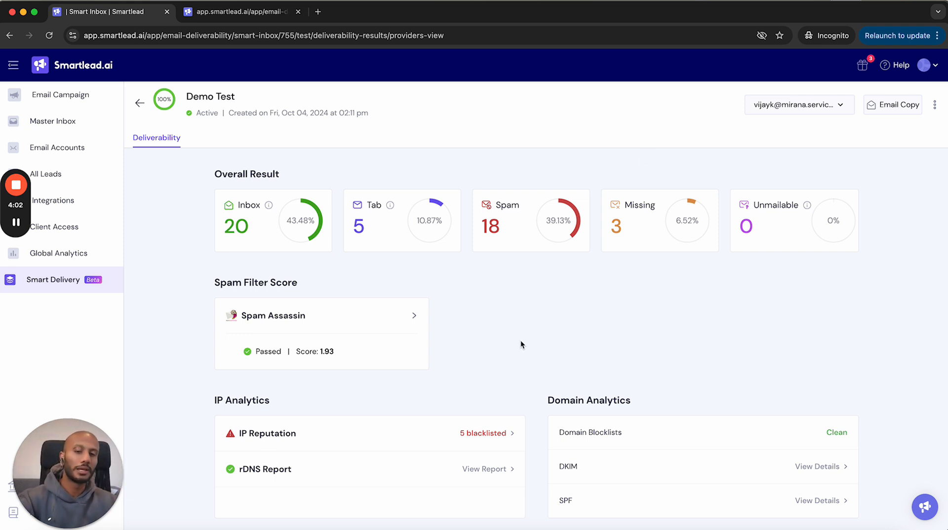